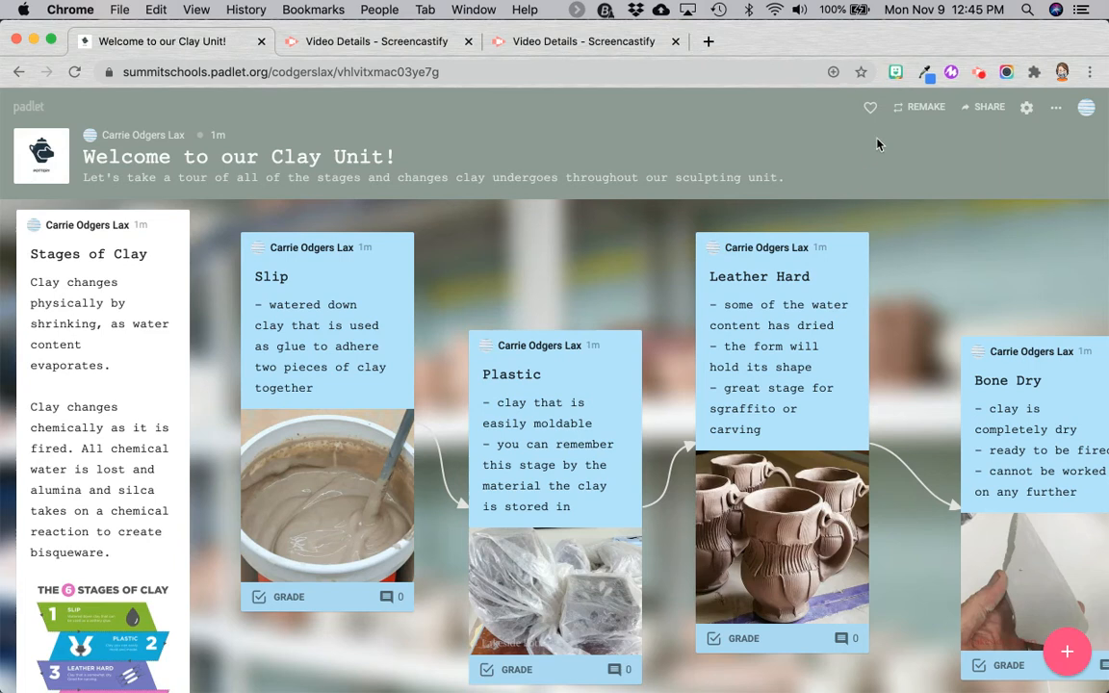
mouse_move(920, 108)
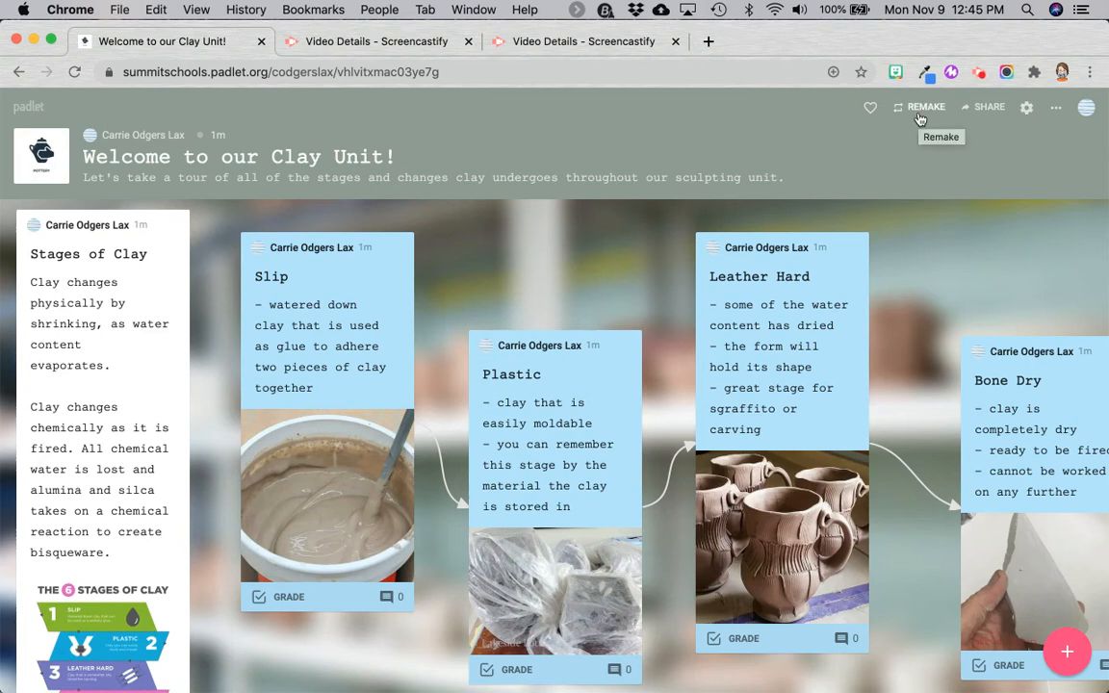
Step: Start a Remake of the padlet and include its posts in the copy
left_click(924, 108)
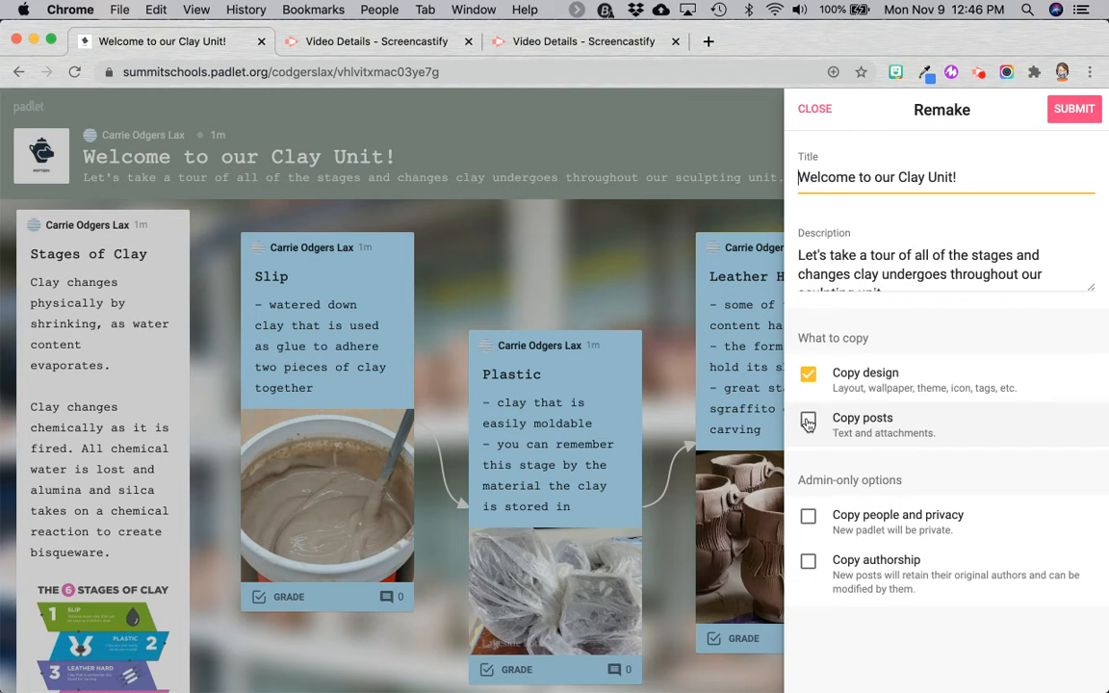
left_click(809, 421)
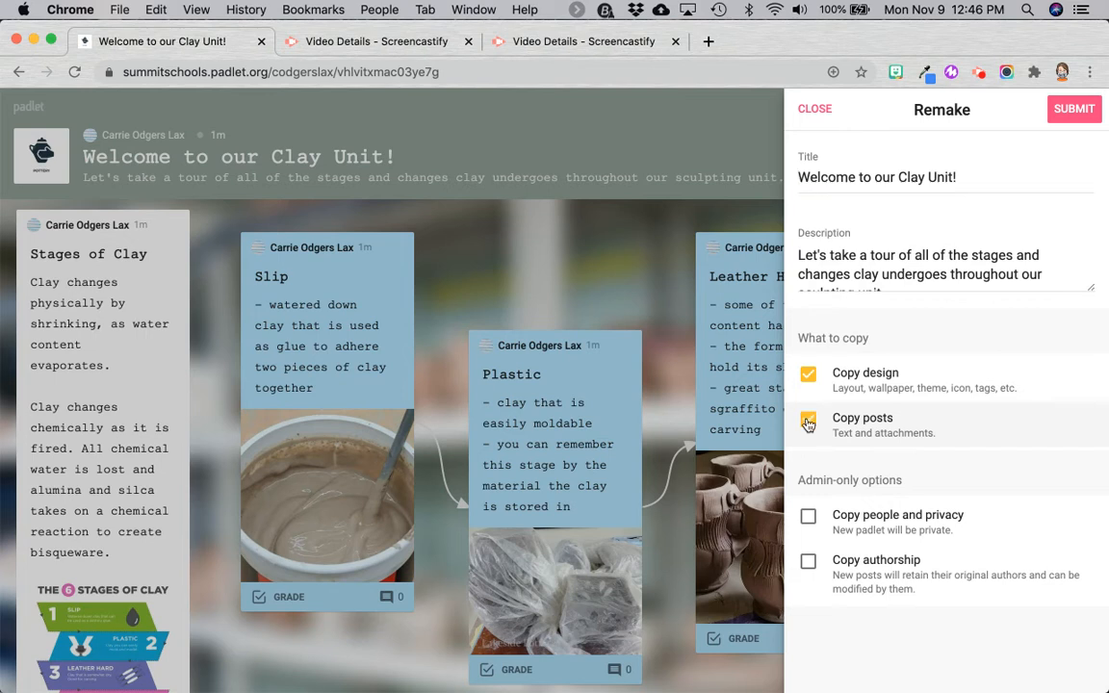
Step: Confirm Copy posts alongside Copy design and submit the remake
left_click(808, 418)
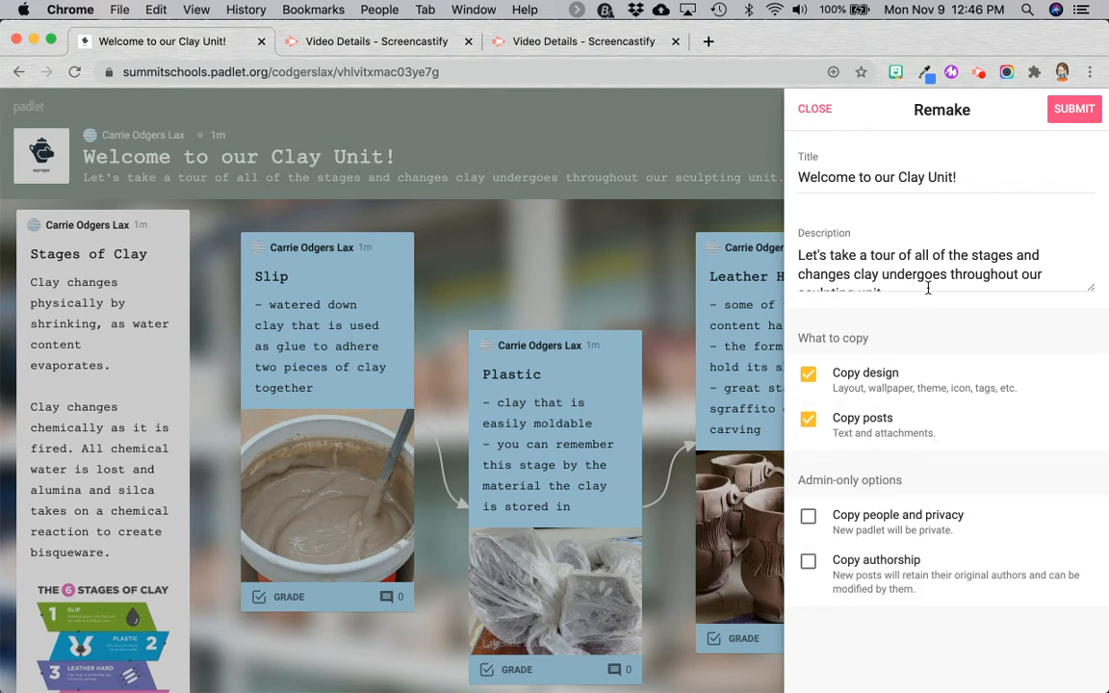
left_click(1074, 108)
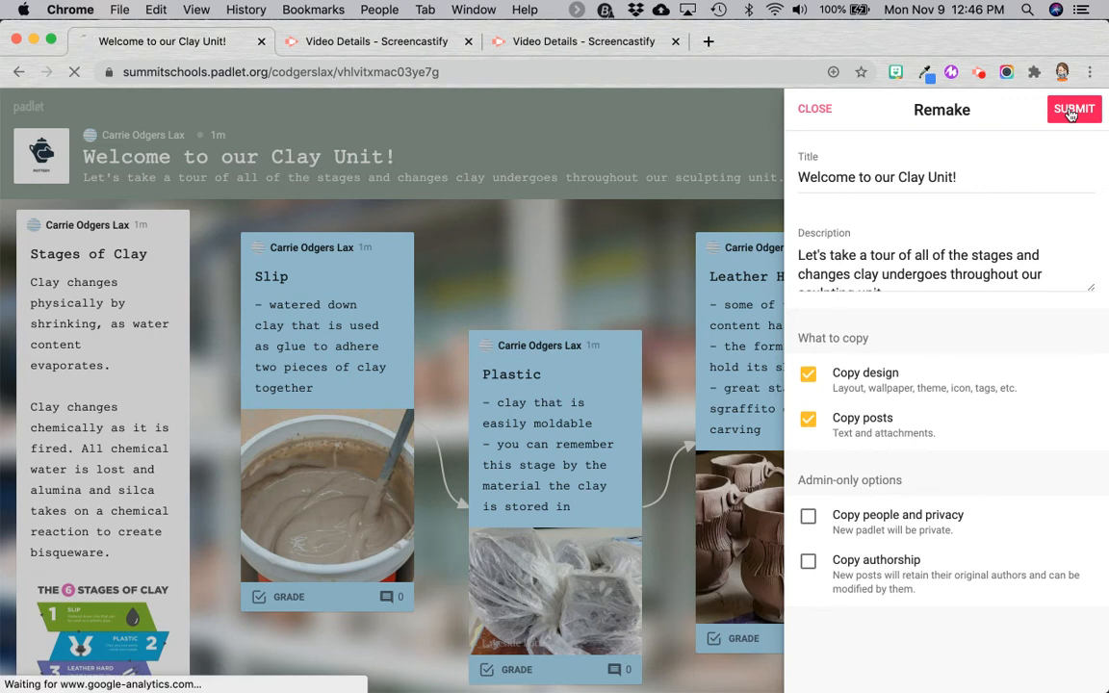
Step: Load the remade copy and show its Modify settings with the new address
left_click(1074, 108)
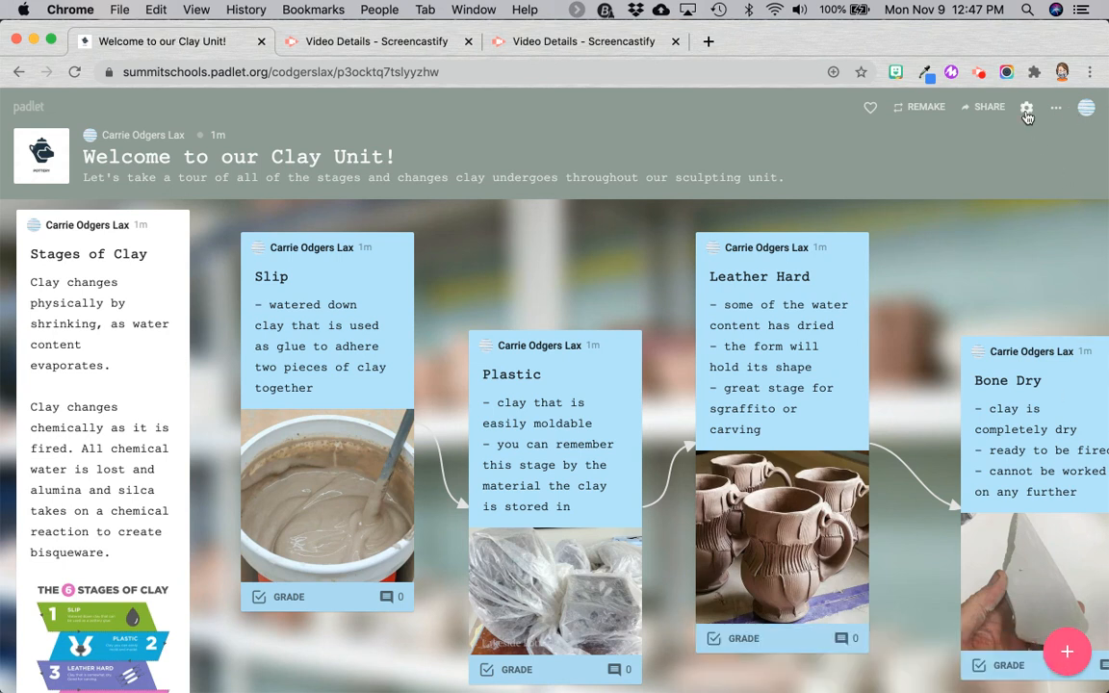
left_click(1026, 108)
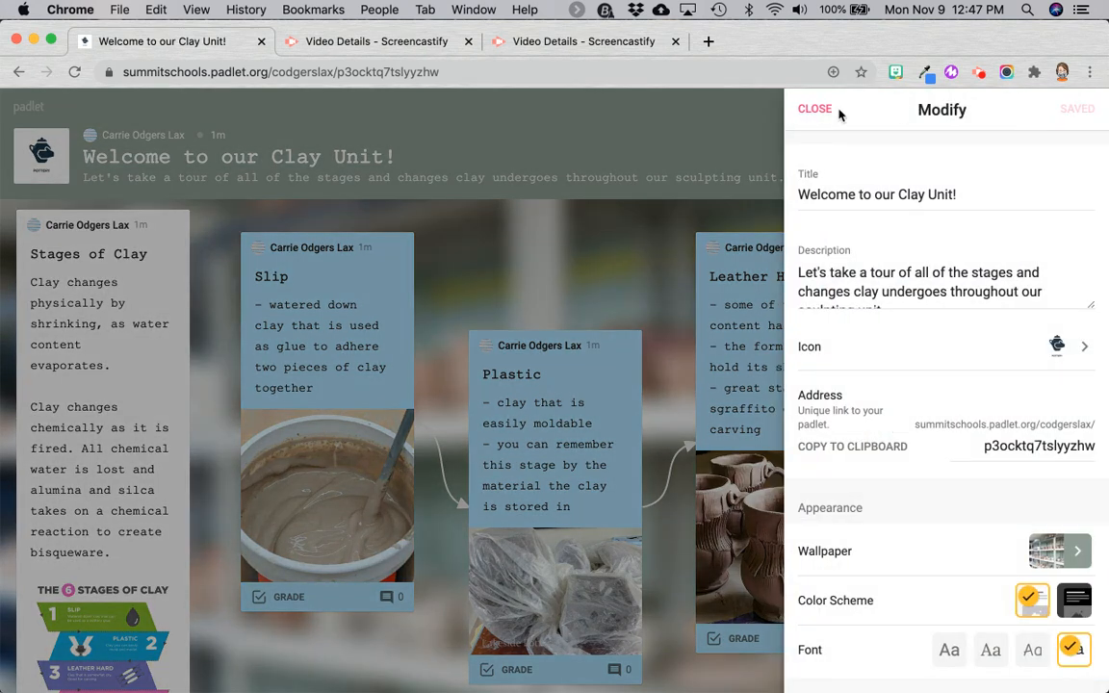